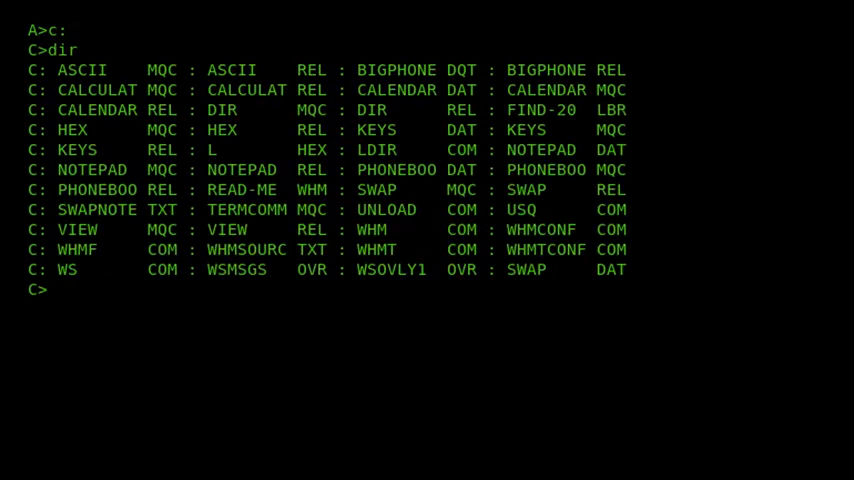
Launch whmconf from the C> prompt to begin Write-Hand-Man configuration
type("whmconf")
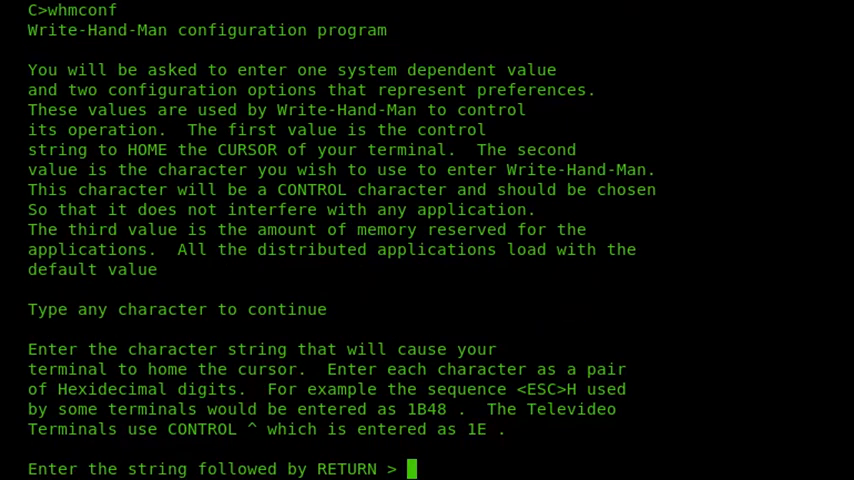
Enter the cursor-home string 1B 5B 48 (ESC [ H) at the configuration prompt
type("1B")
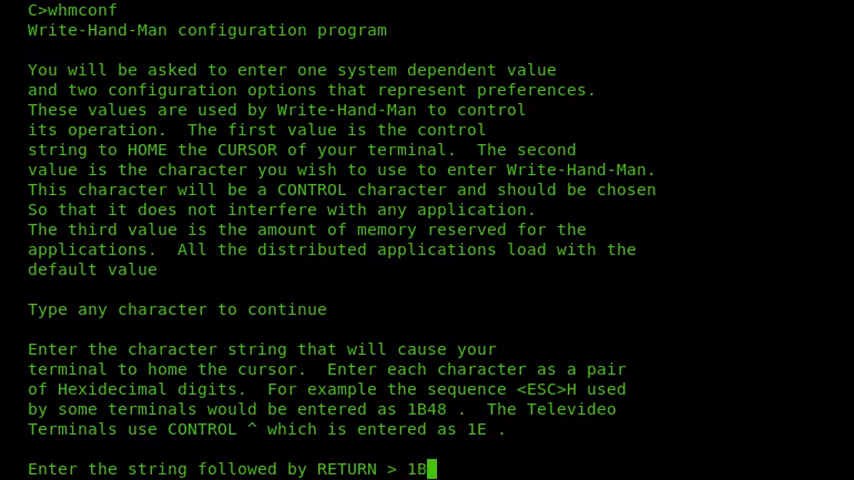
type("5B48")
type("@")
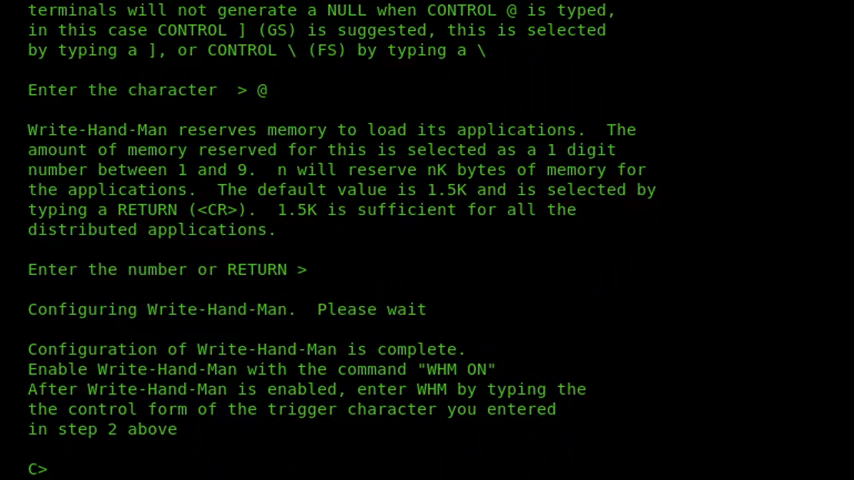
type("whm c:on")
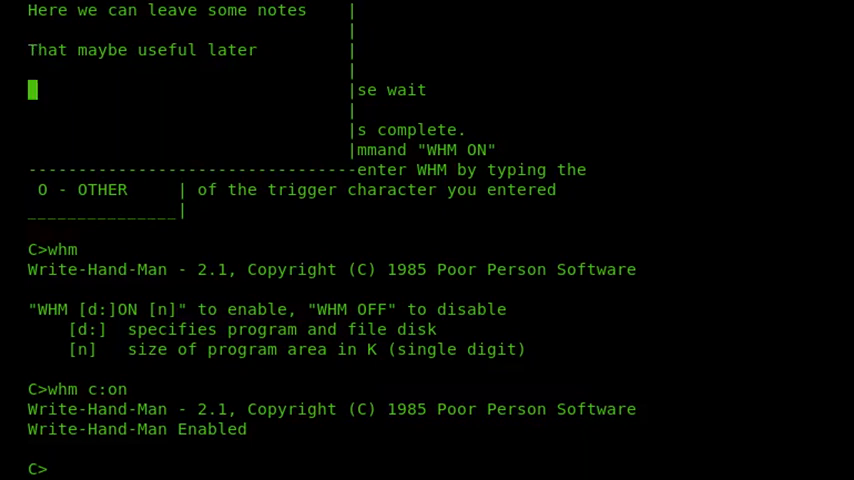
Write "These notes are easy to edit." as the notepad's third line
type("These notes a")
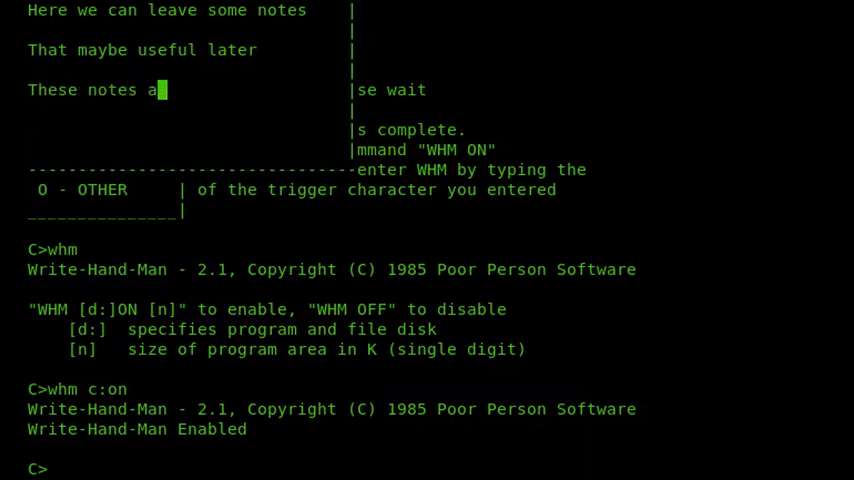
type("re easy to edit")
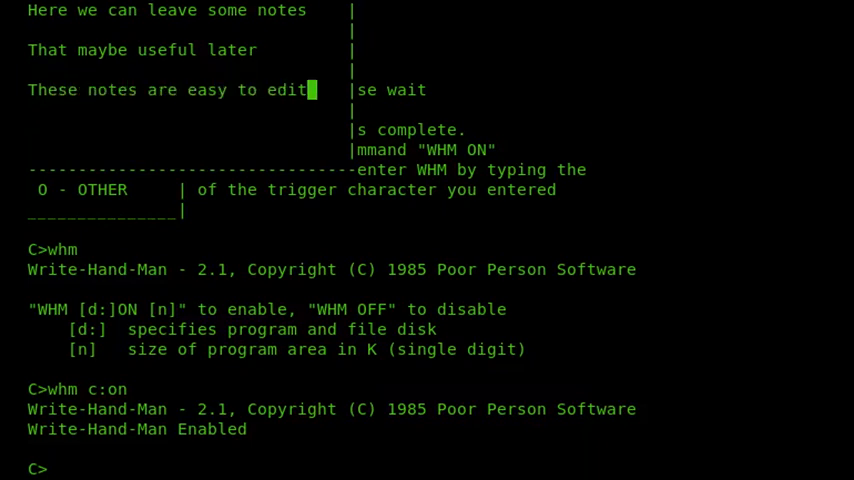
type(".")
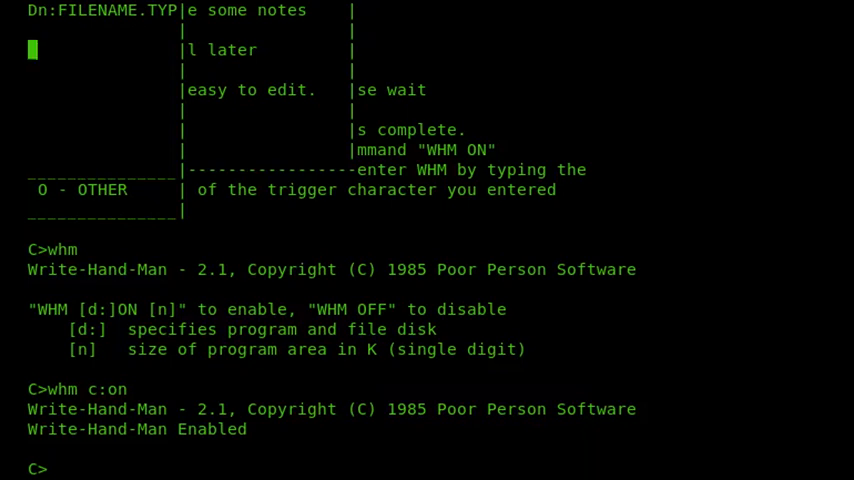
Leave the notepad via the menu and begin a drive letter at the Dn:FILENAME.TYP prompt
type("c")
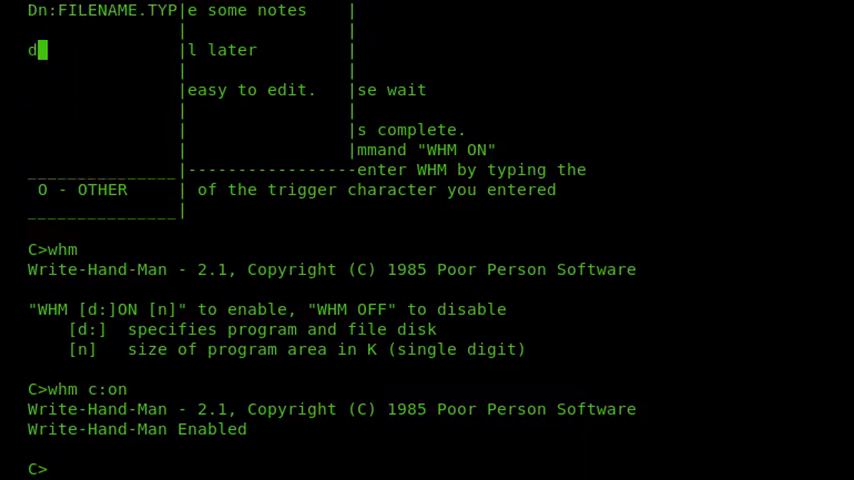
type(":")
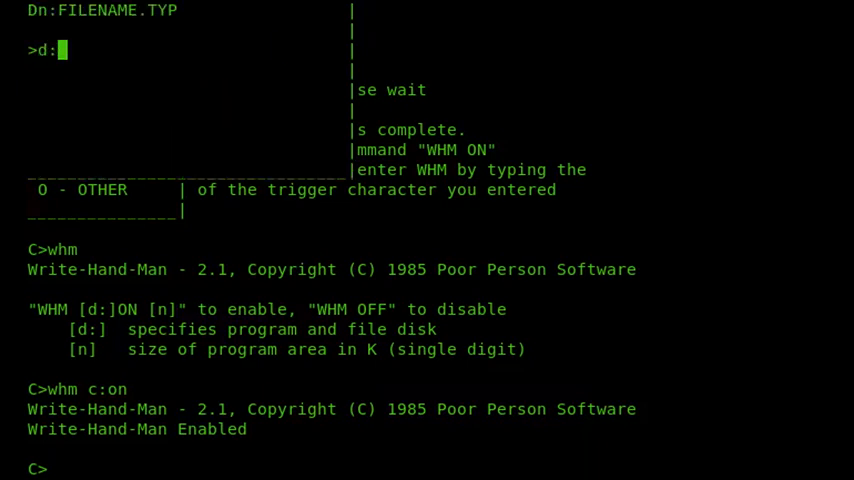
View the file mbasic.bas on drive D with the E - View tool
type("mbasic.bas")
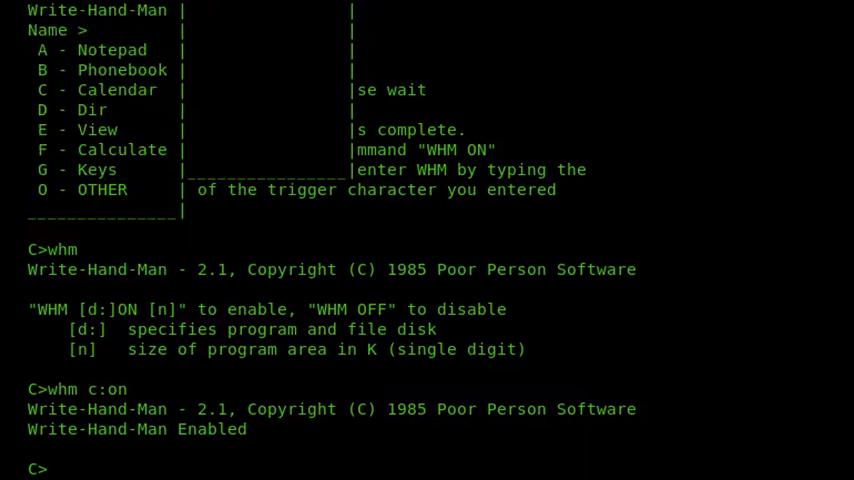
Show the ascii table from O - OTHER, then try cls at the CP/M prompt (answered CLS?)
type("ascii")
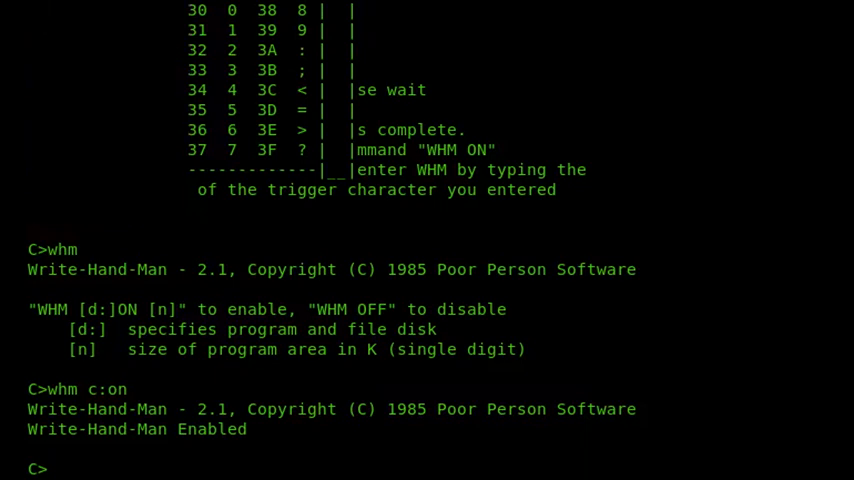
type("cls")
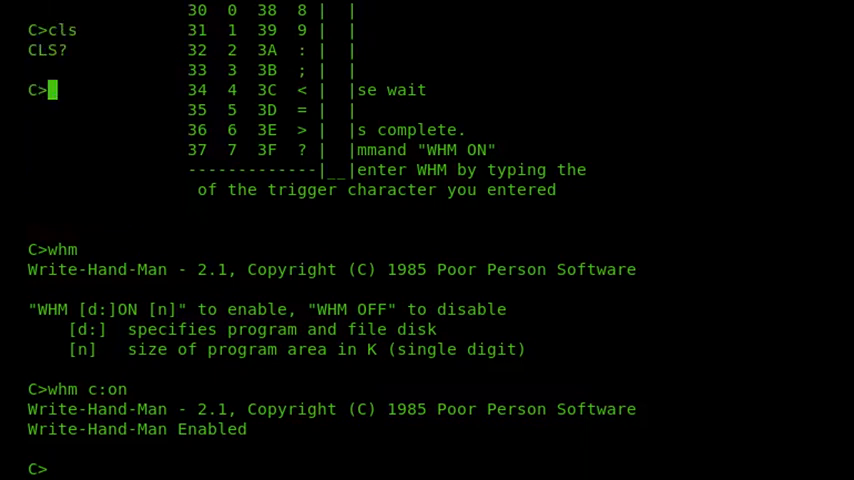
Clear the screen with a:cls and start MBASIC on drive D
type("a:cls")
type("m")
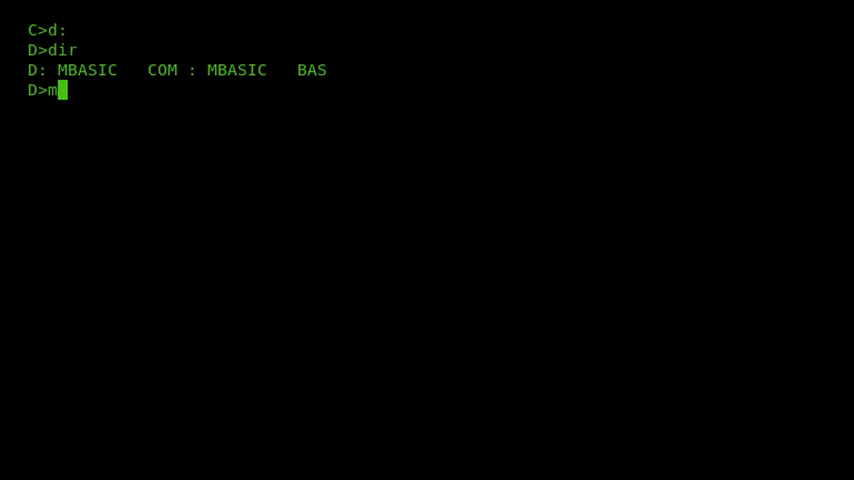
type("basic")
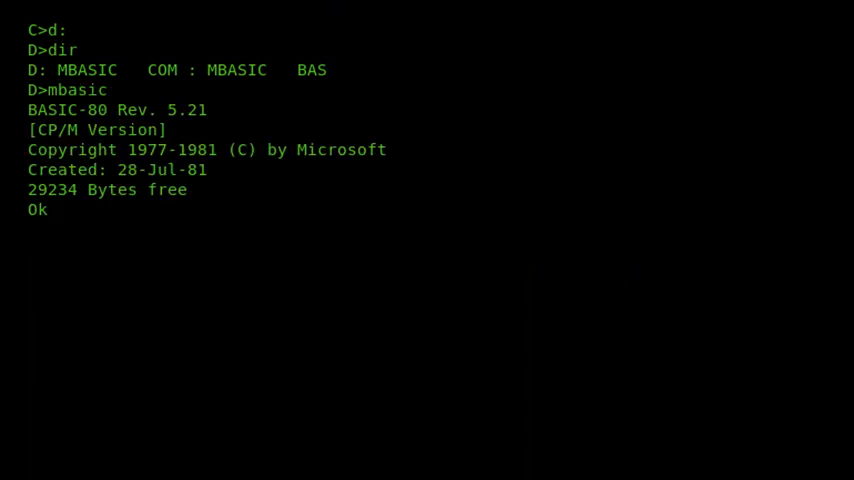
Enter program lines 10 for i=1 to 10000 and 20 print i, discarding a garbled first try
type("10 for i  \\ \\-=")
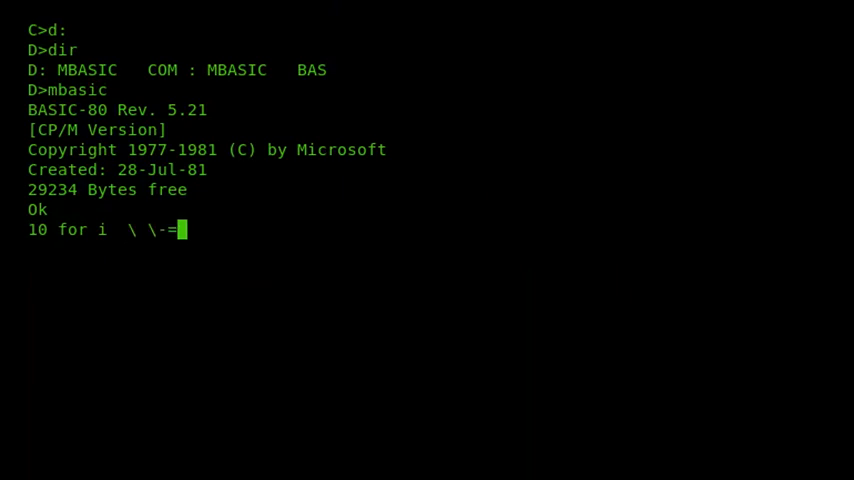
key("enter")
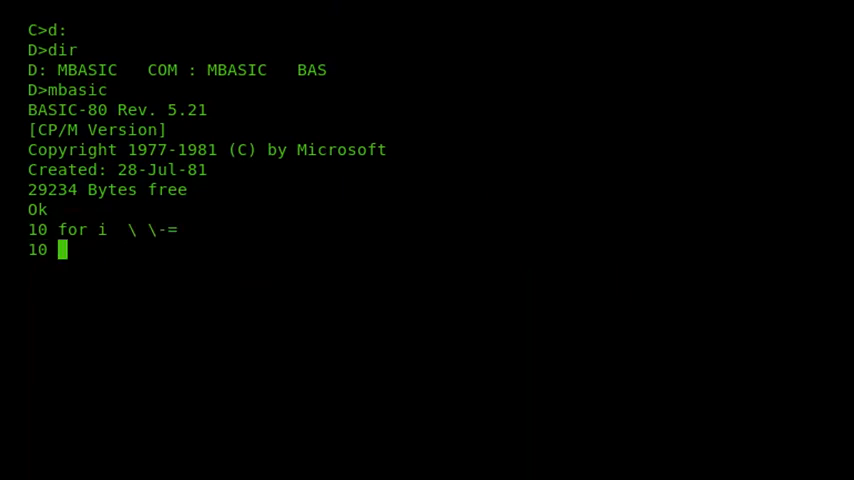
type("for i")
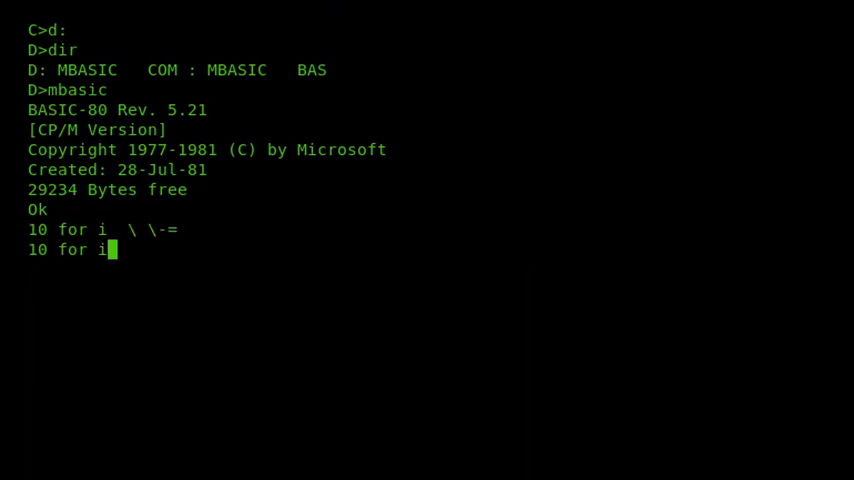
type("=1 to 10000")
type("20")
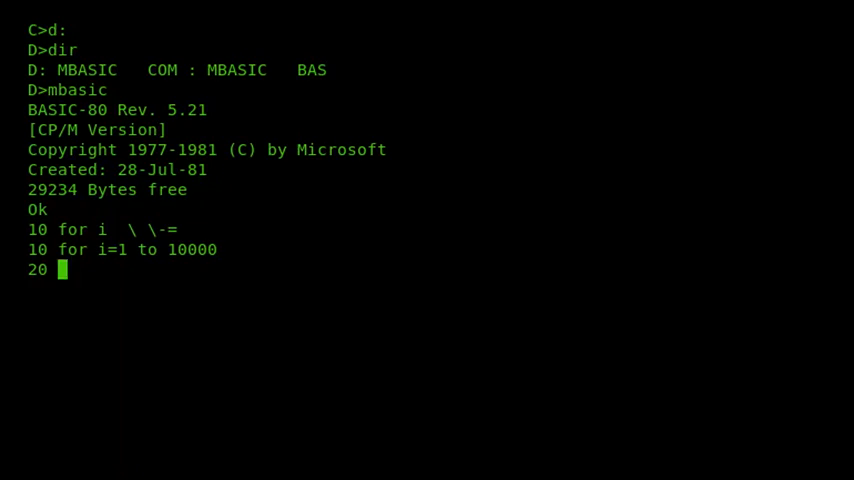
type("print i")
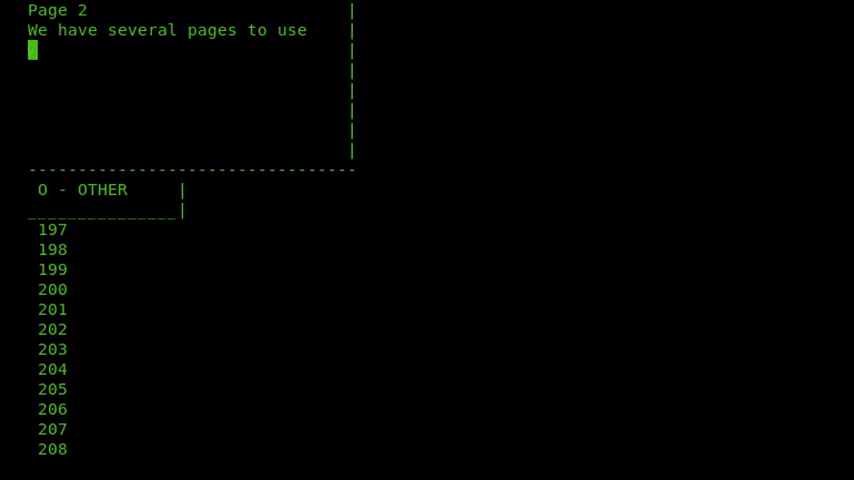
On notepad page 2 write "here is some more text" and "we are at 208", answering no at the prompt
type("here i")
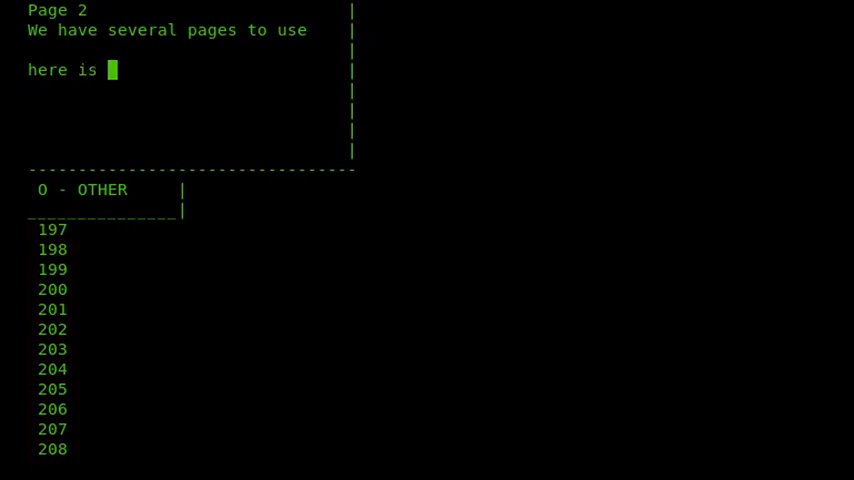
type("some more text")
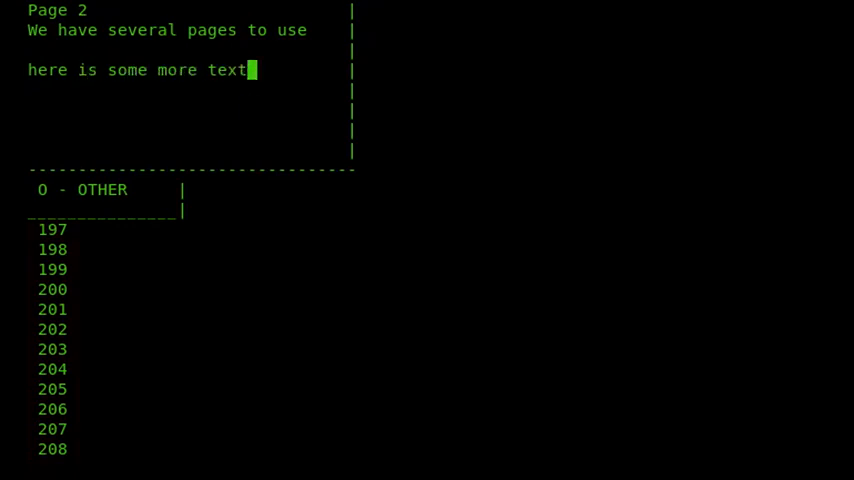
type("w")
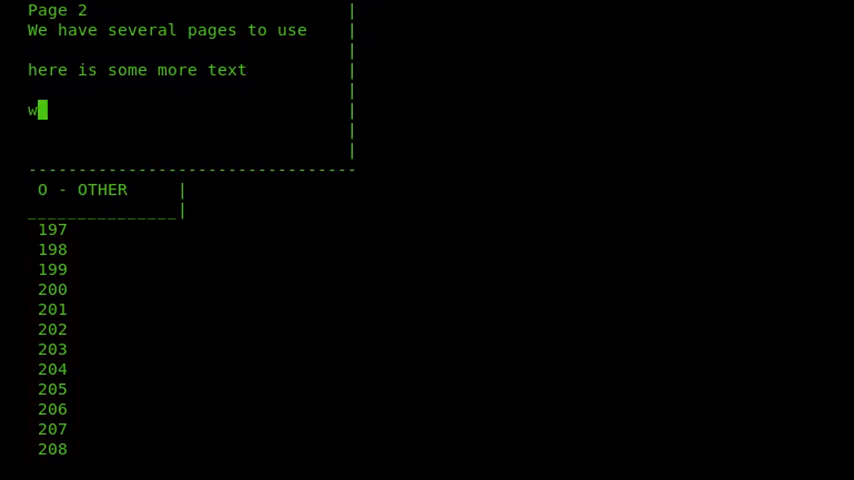
type("e are at 20")
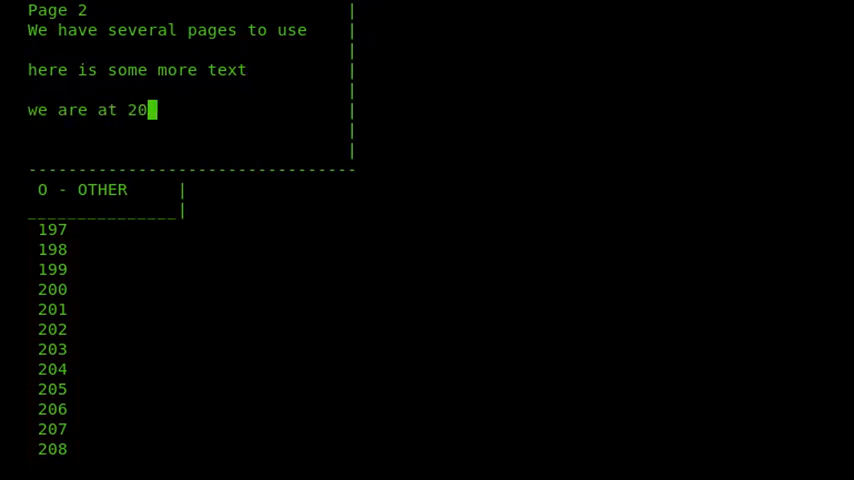
type("8")
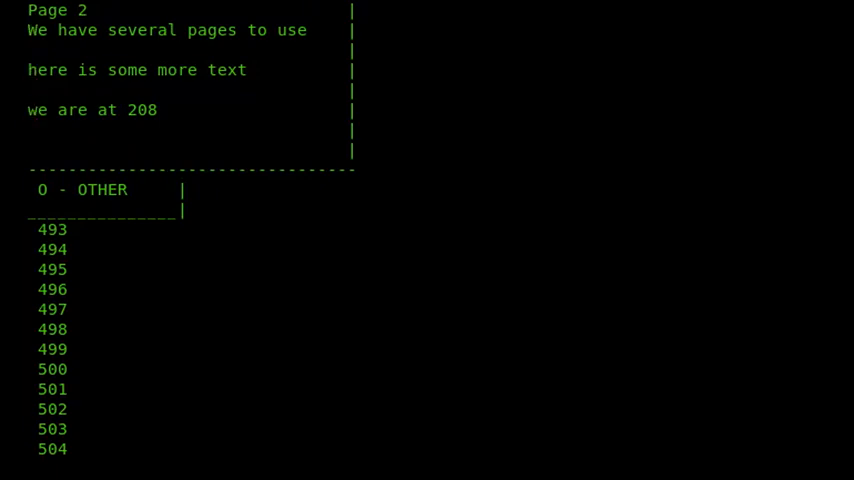
type("no")
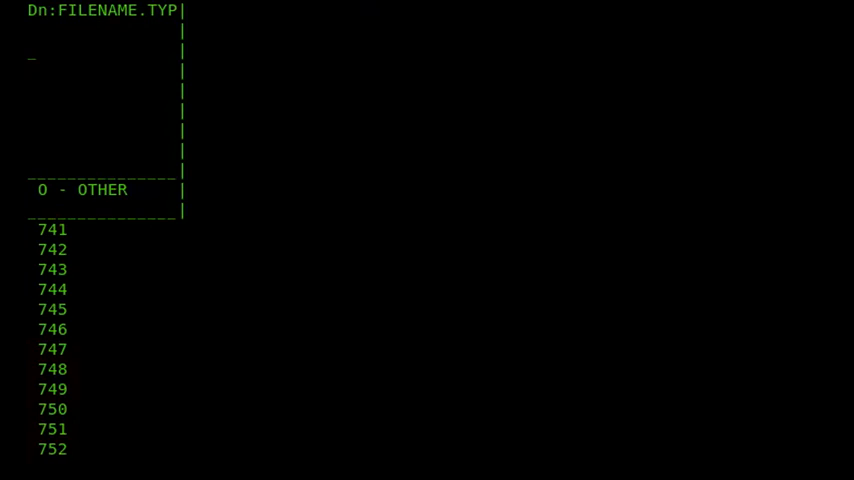
Request drive a: at the Dir tool's Dn:FILENAME.TYP prompt over the running count
type("a:")
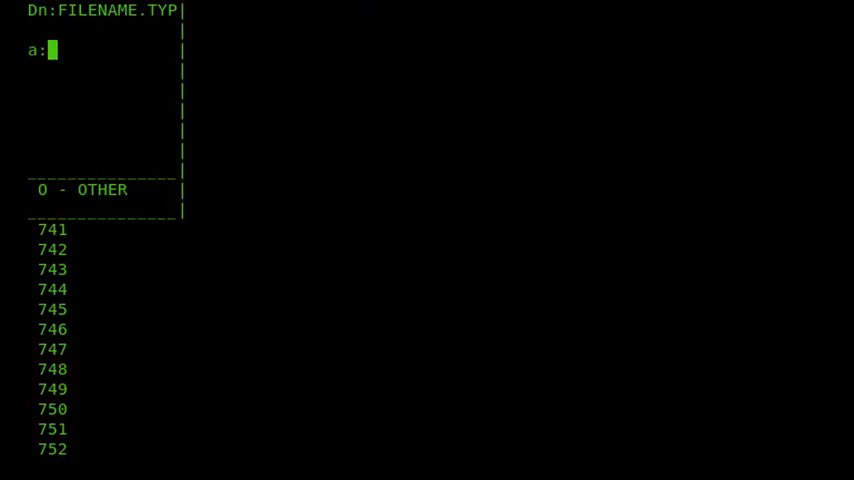